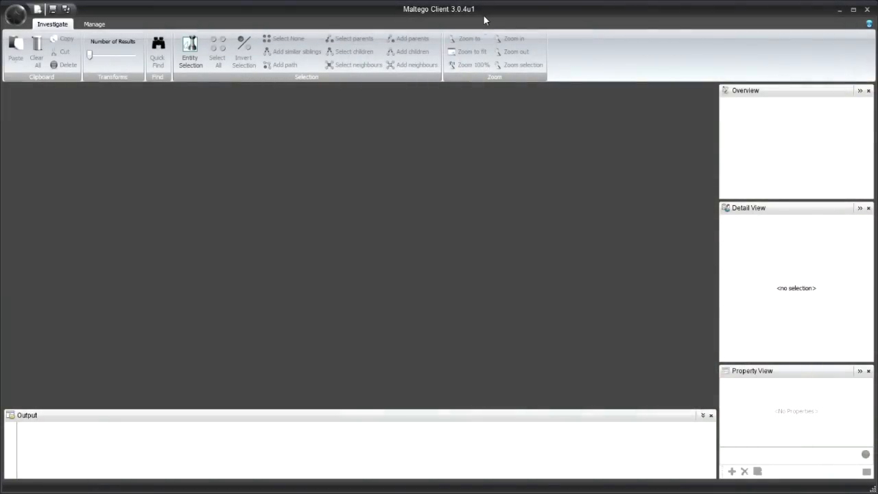
mouse_move(262, 198)
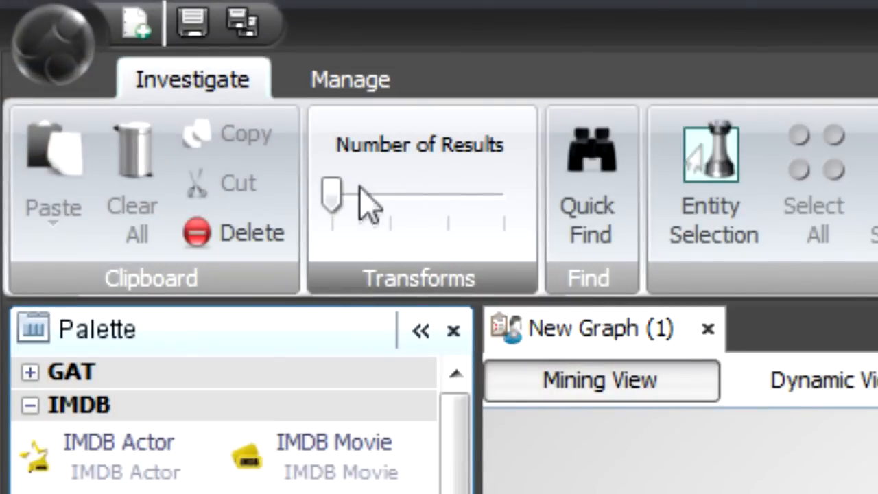
mouse_move(371, 210)
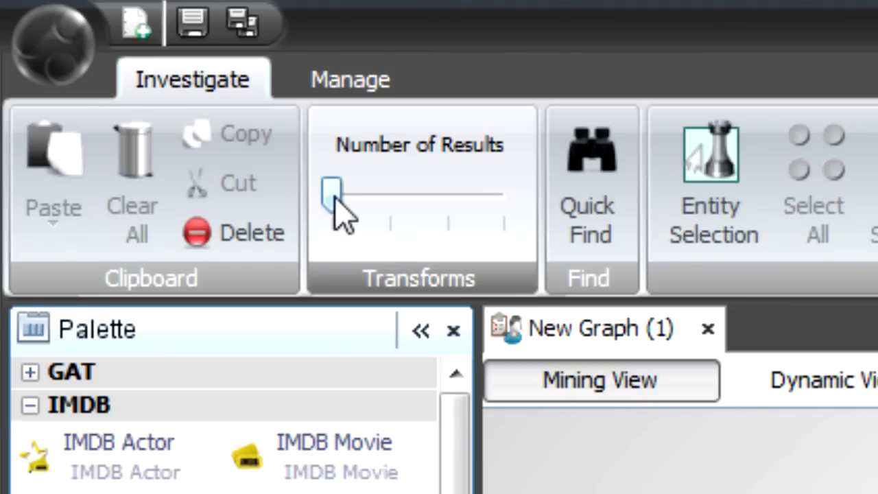
Step: Drag the Number of Results slider from its minimum to a middle setting
drag(333, 196, 387, 196)
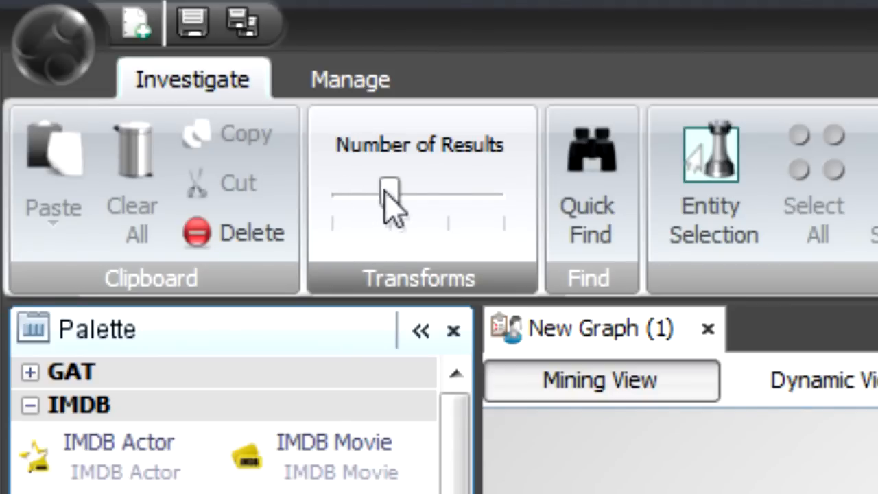
drag(387, 192, 446, 192)
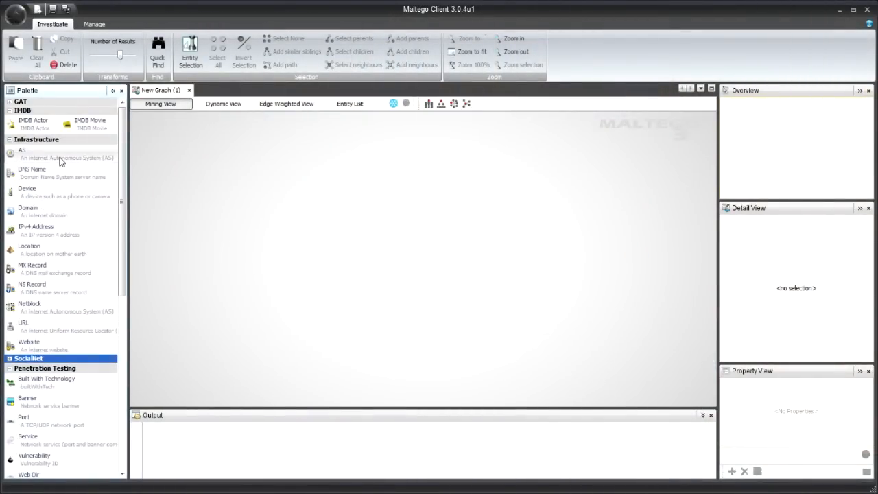
mouse_move(46, 205)
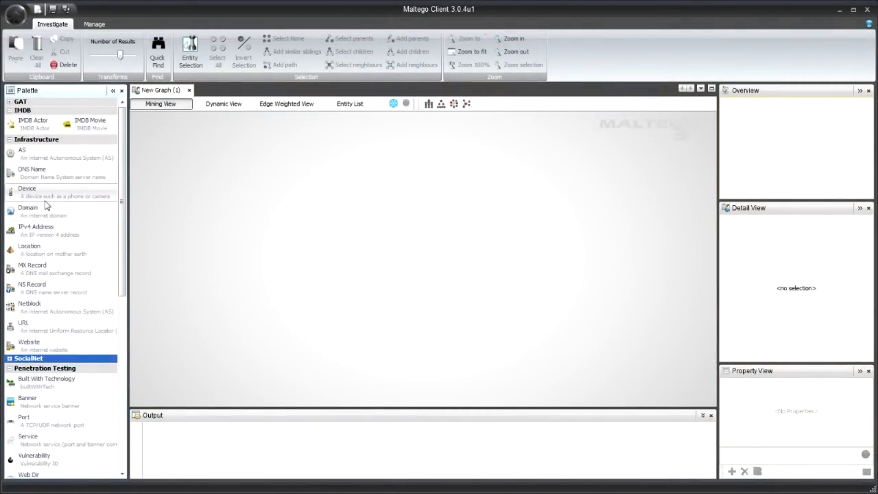
Step: Scroll the Palette down to the Infrastructure section to reach the Domain entity
scroll(down, 3)
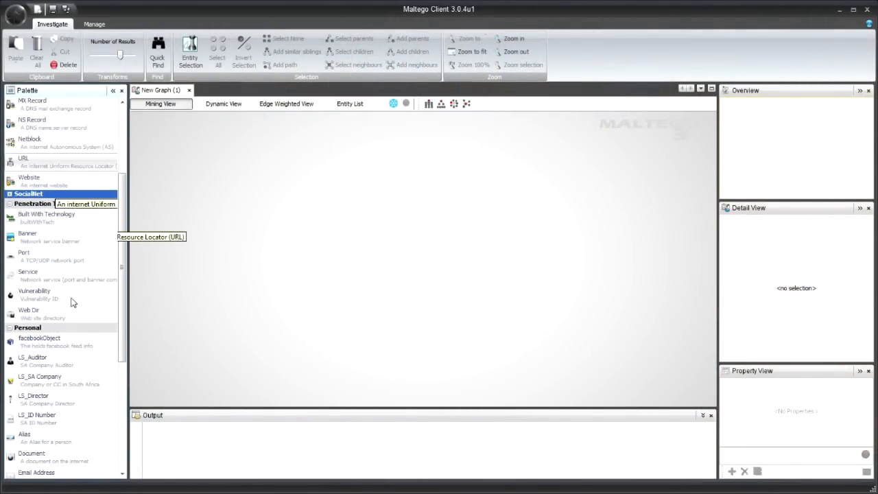
scroll(down, 3)
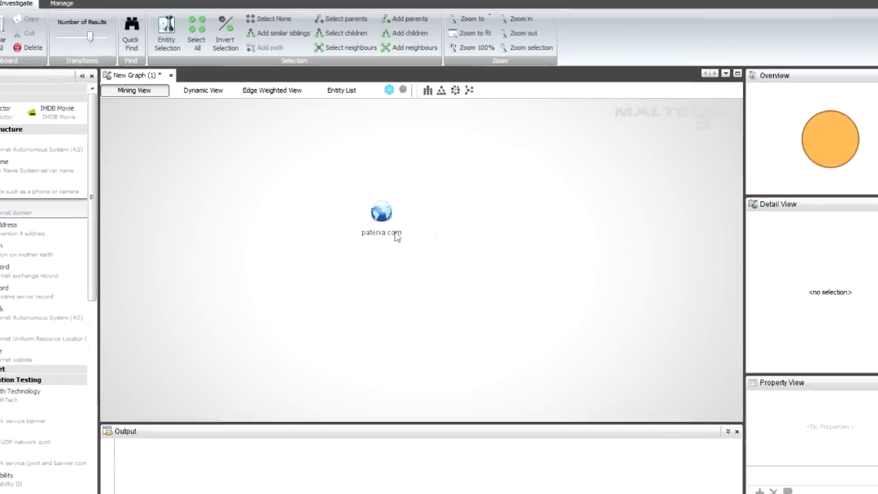
Step: Rename the paterva.com entity to google.com in its Properties dialog
double_click(381, 212)
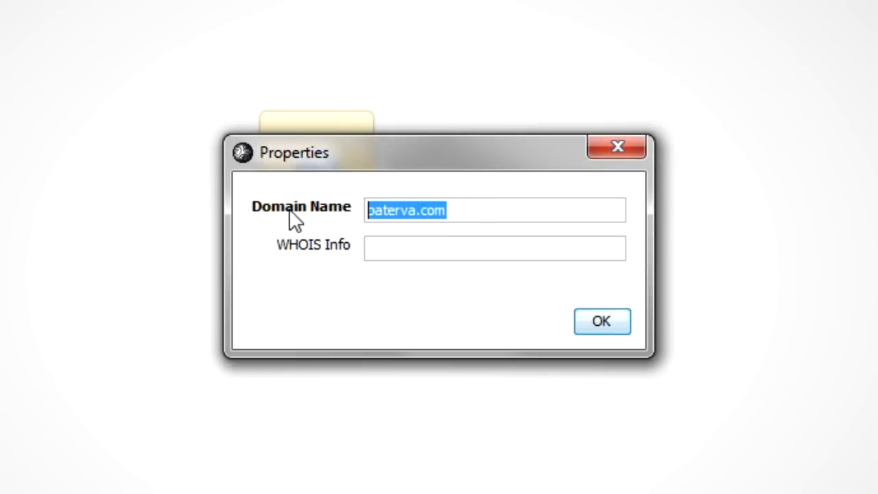
text(google.)
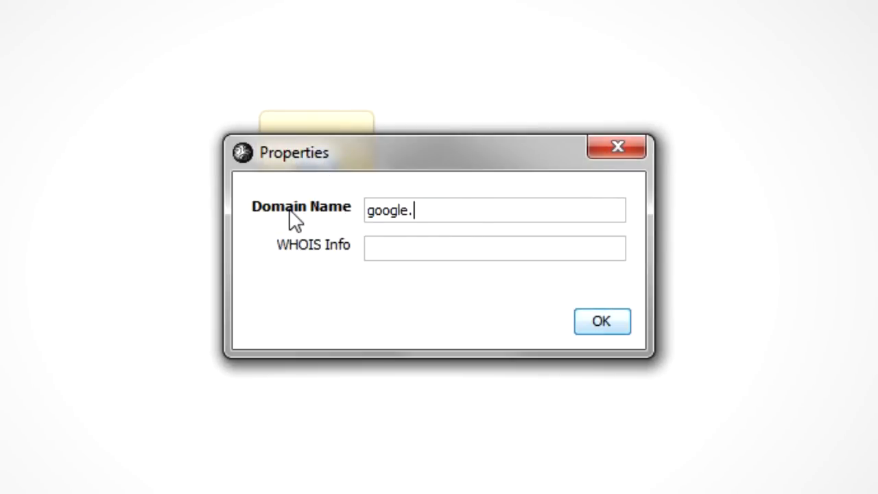
text(com)
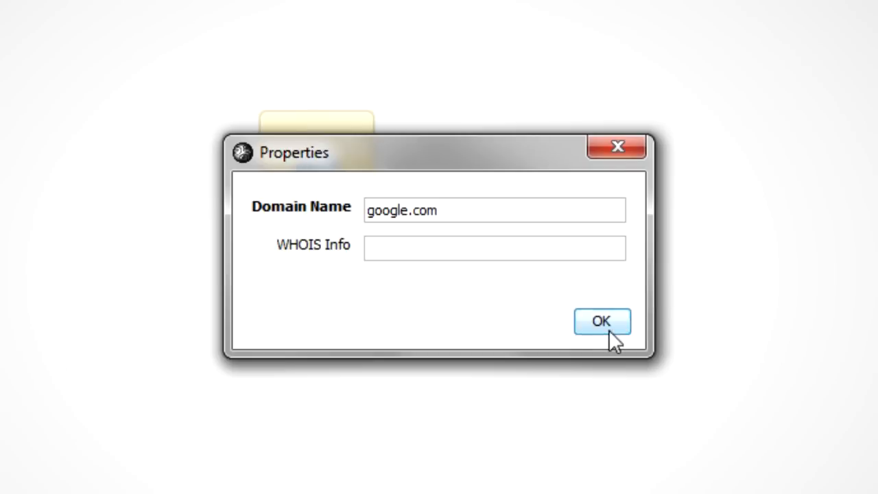